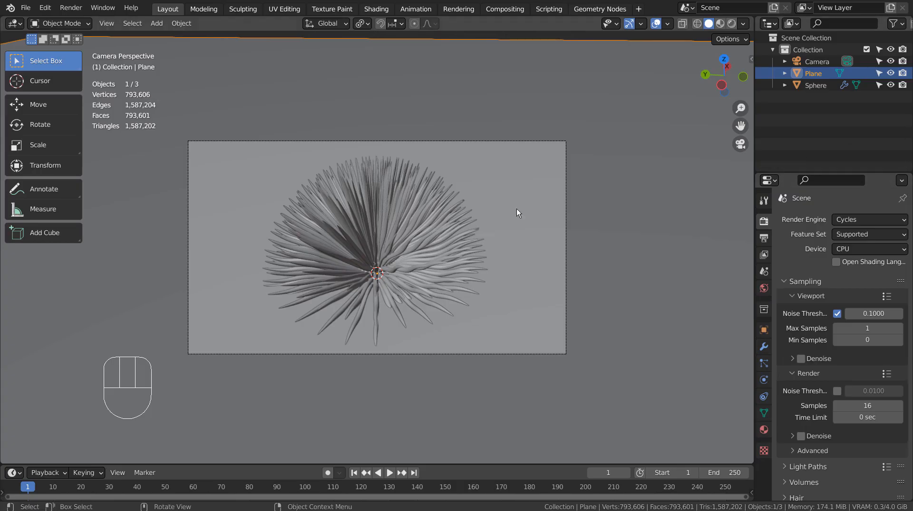
- Zoom around the spiky sphere to inspect its unsmoothed tentacles and Subdivision modifier settings
scroll(up, 3)
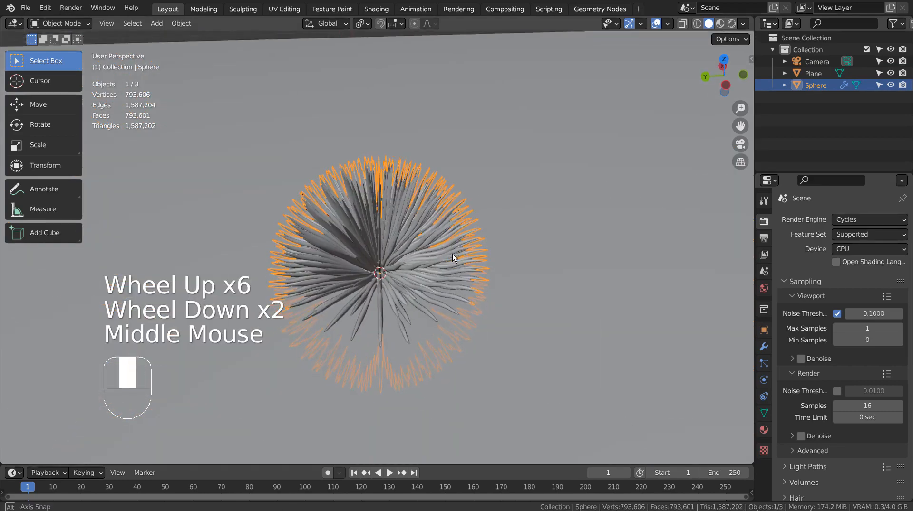
scroll(up, 3)
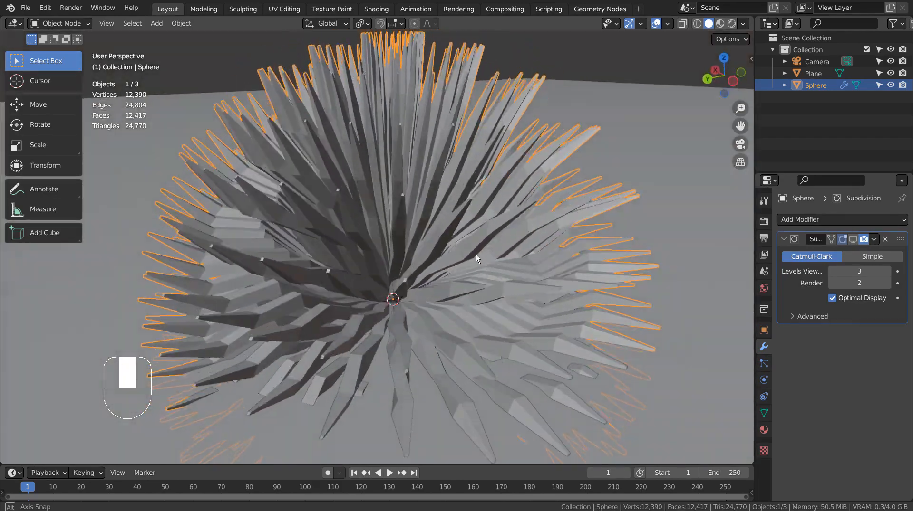
scroll(down, 3)
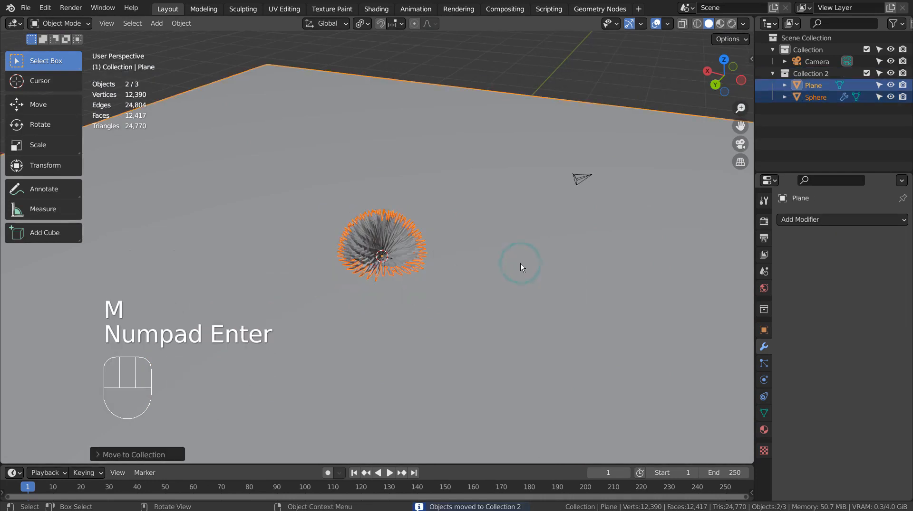
- Exclude Collection 2 from the view layer and add a new UV sphere
click(519, 266)
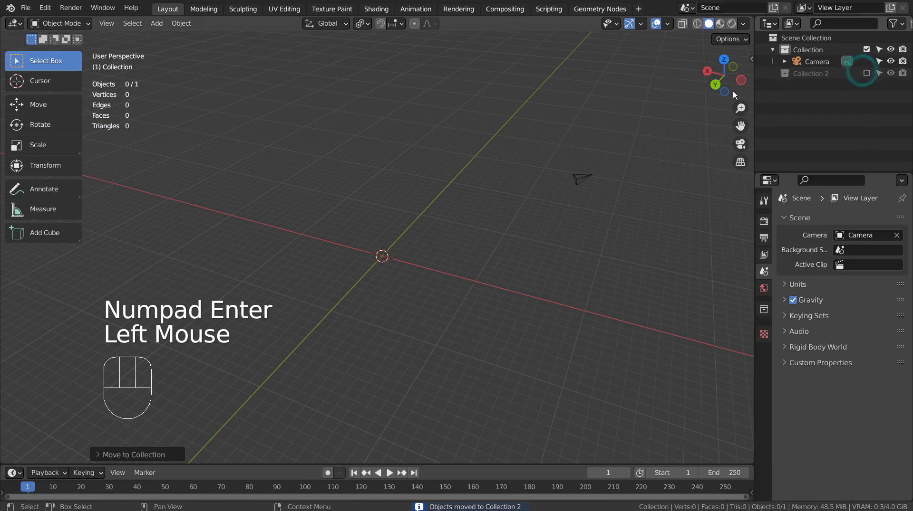
key(shift+a)
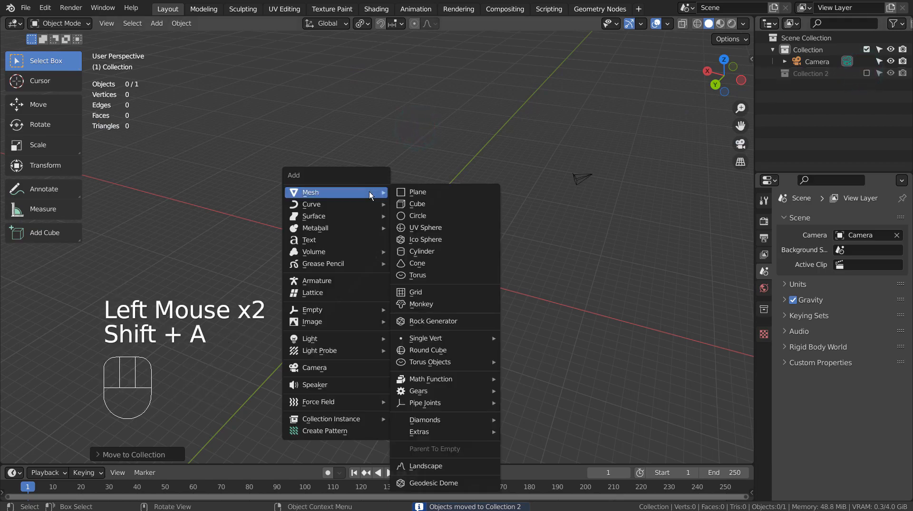
click(425, 227)
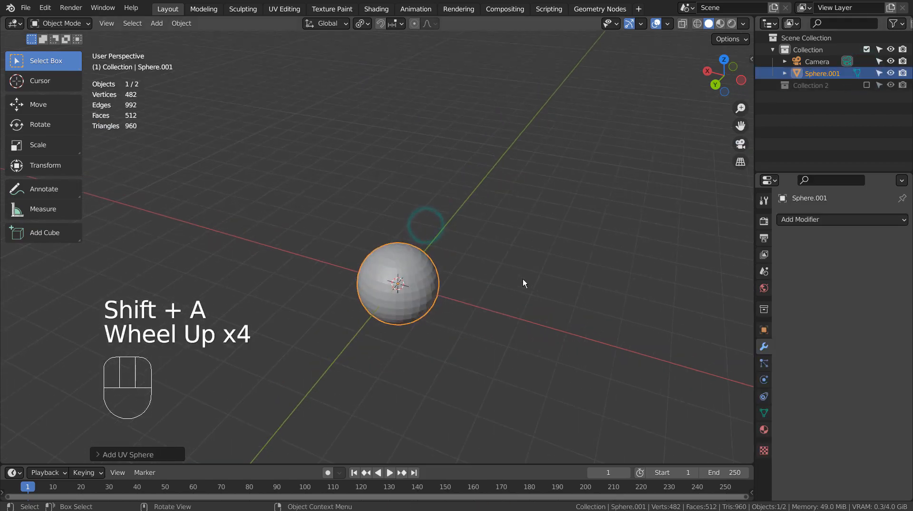
scroll(up, 3)
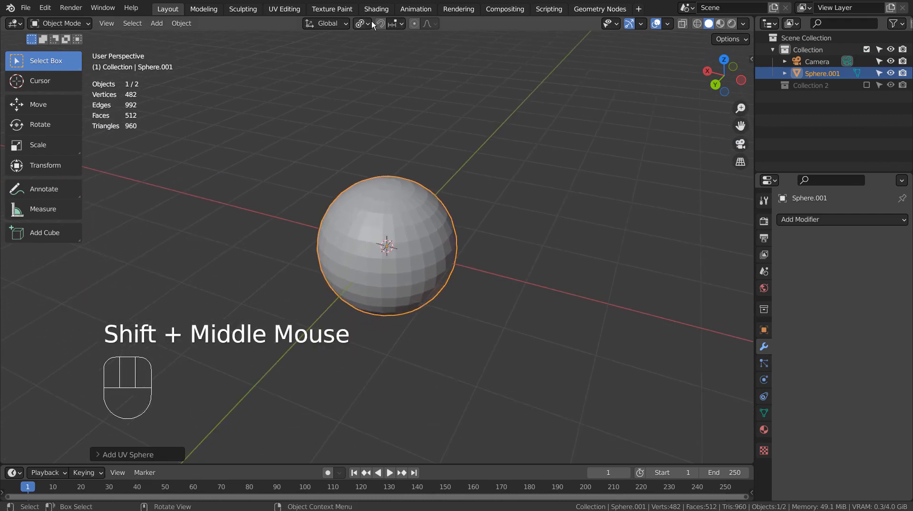
- Set the pivot to Individual Origins and extrude every sphere face individually in Edit Mode
click(361, 23)
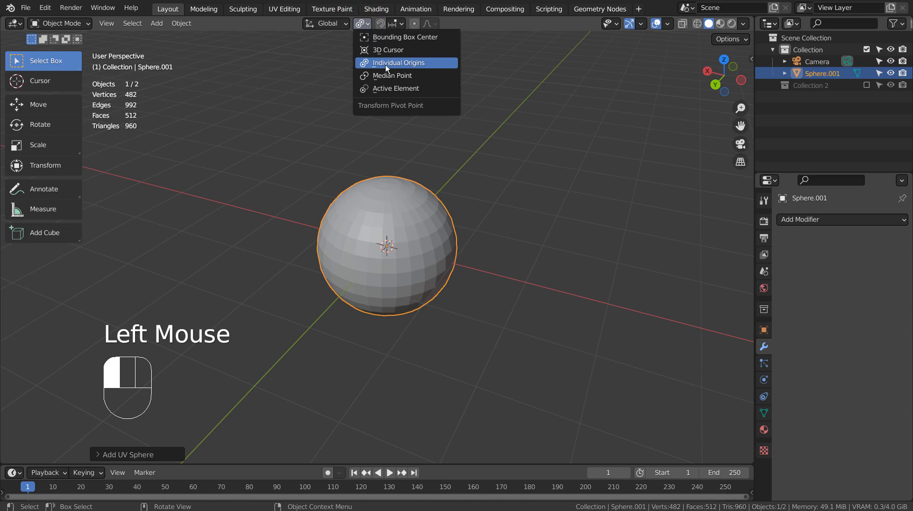
key(Tab)
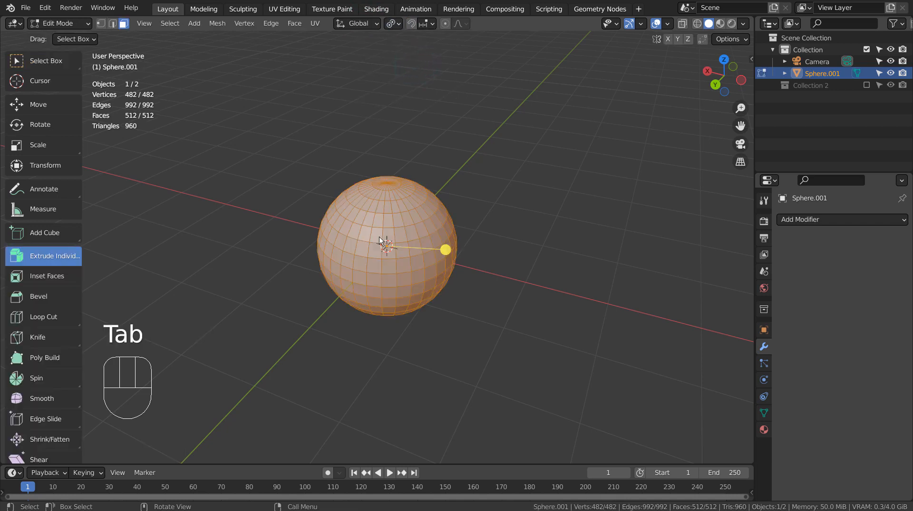
click(53, 256)
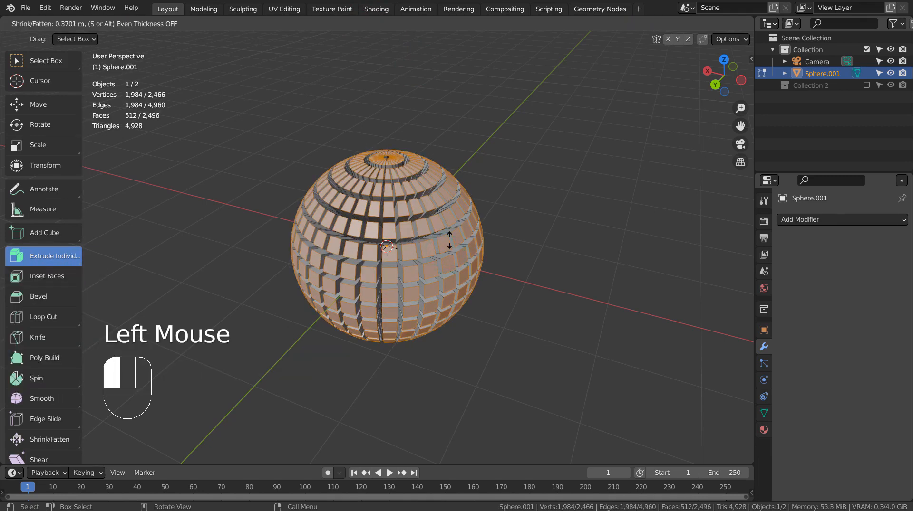
- Shear the extruded face blocks so they slant into a twisted pattern
scroll(up, 3)
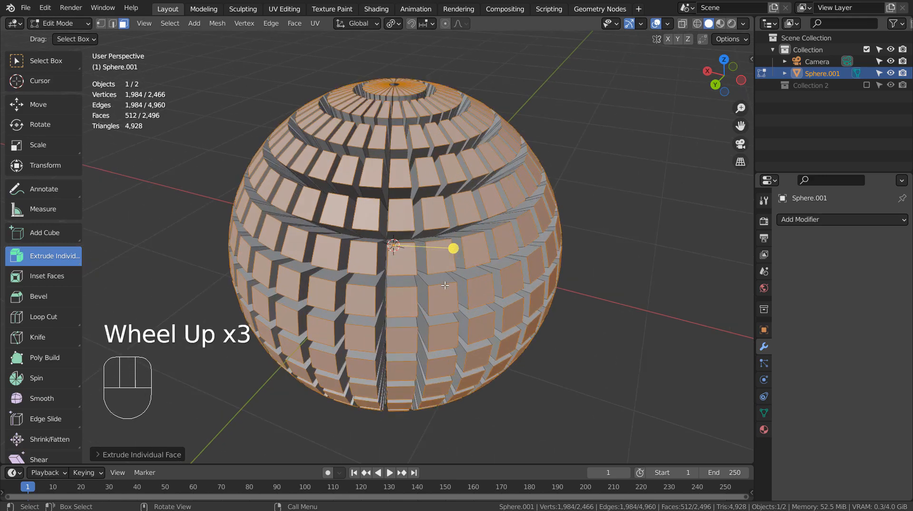
scroll(up, 3)
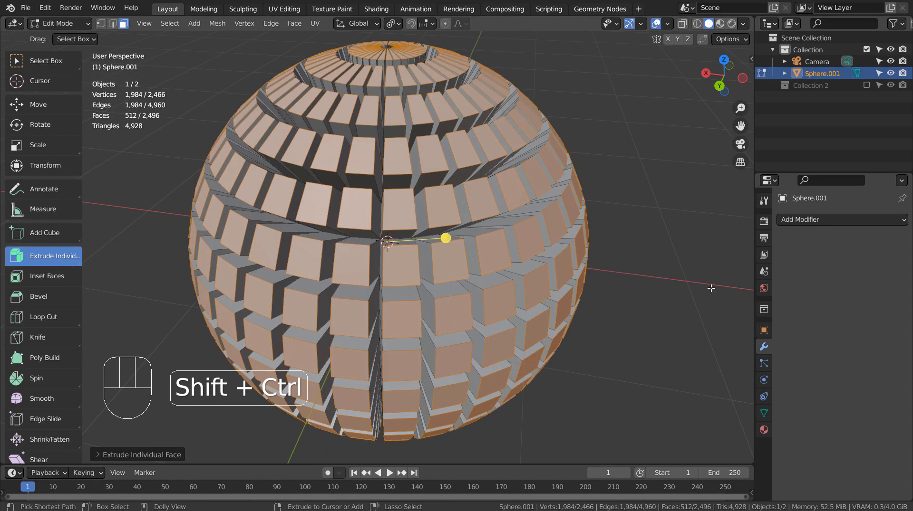
key(shift+ctrl+alt+s)
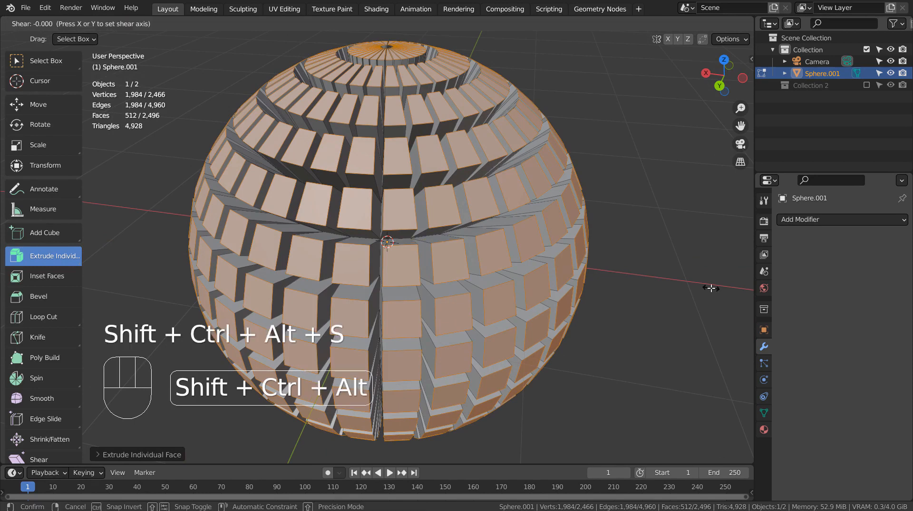
mouse_move(528, 261)
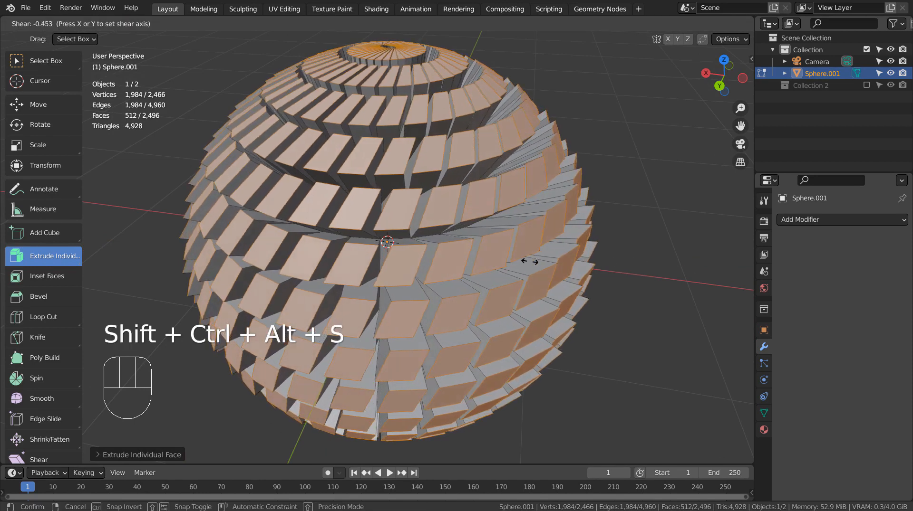
mouse_move(506, 252)
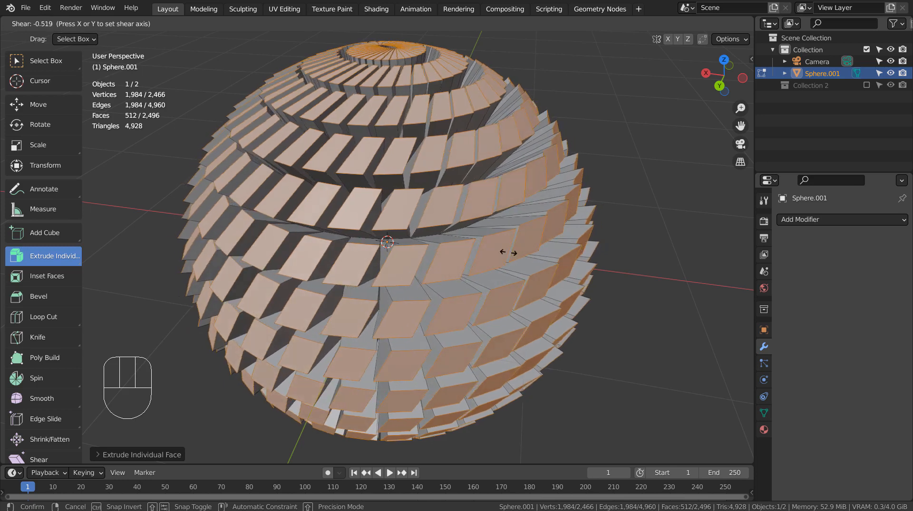
mouse_move(527, 181)
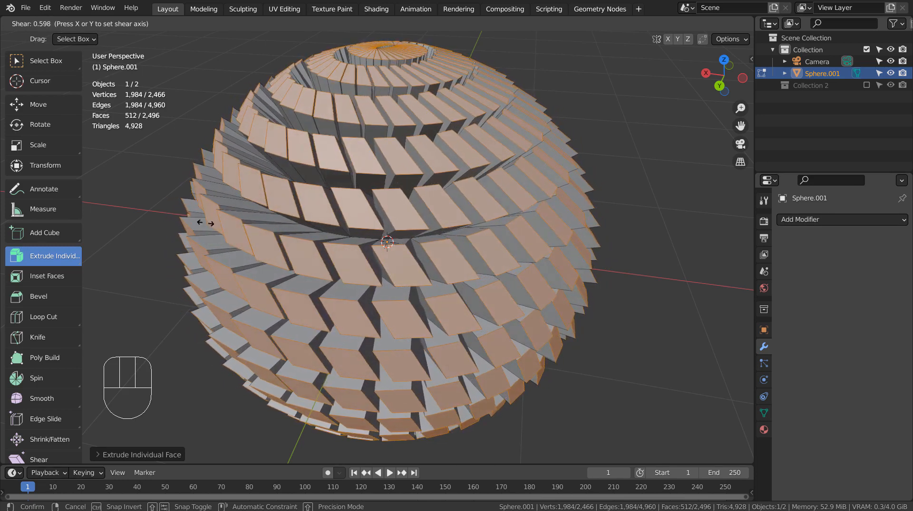
click(436, 228)
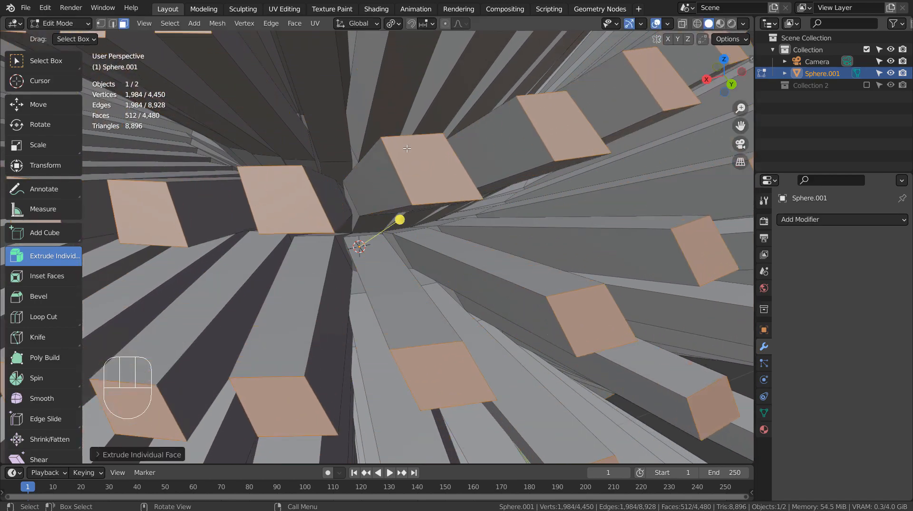
- Undo the last action and run another extrude-and-shear round on the blocks
scroll(down, 3)
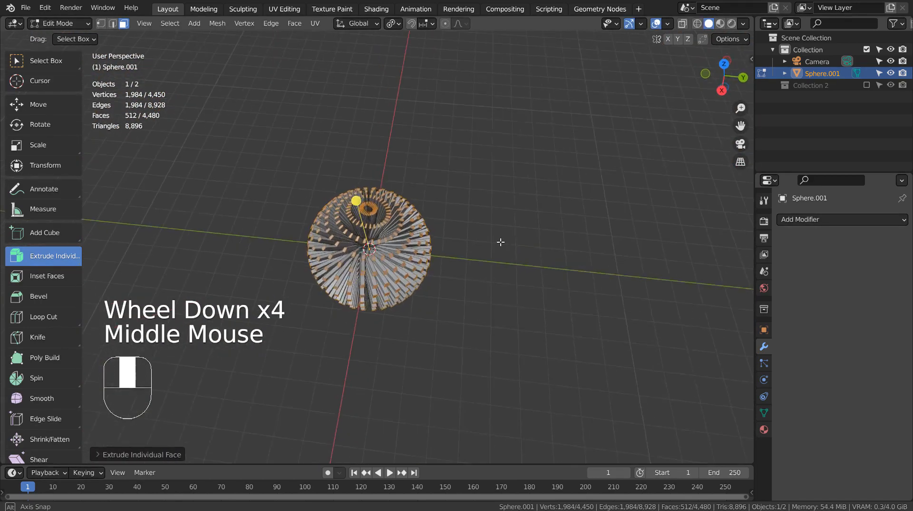
key(ctrl+z)
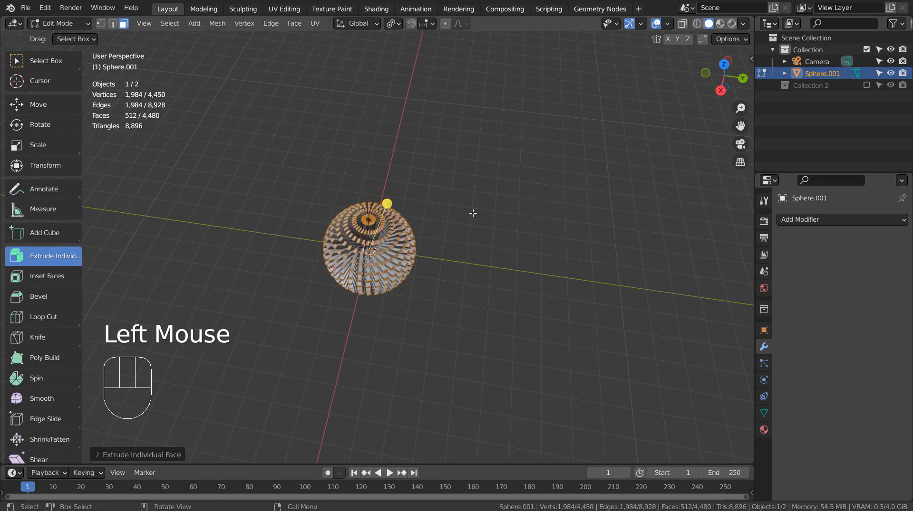
key(shift+ctrl+alt+s)
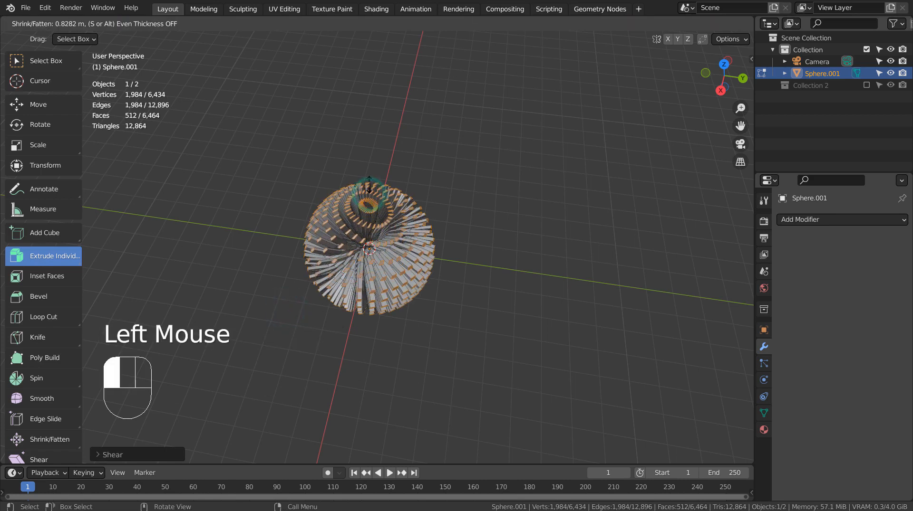
key(shift+ctrl+alt+s)
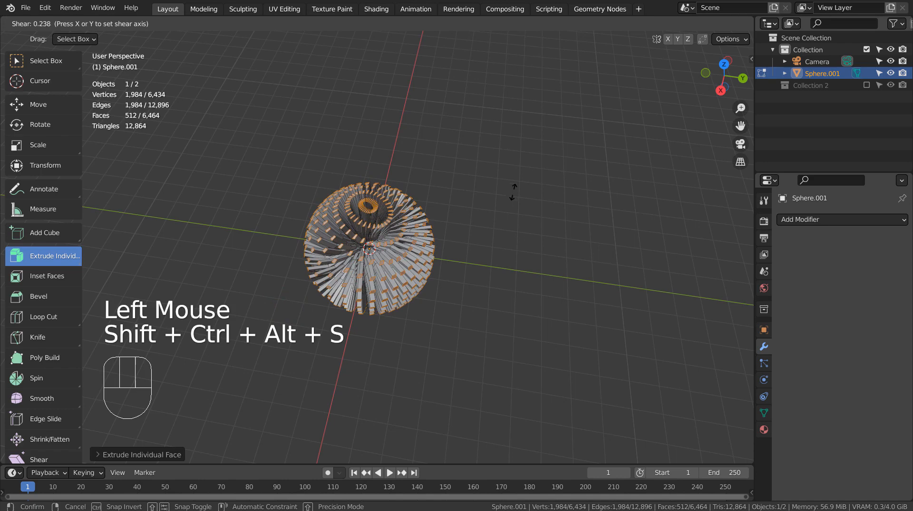
click(364, 244)
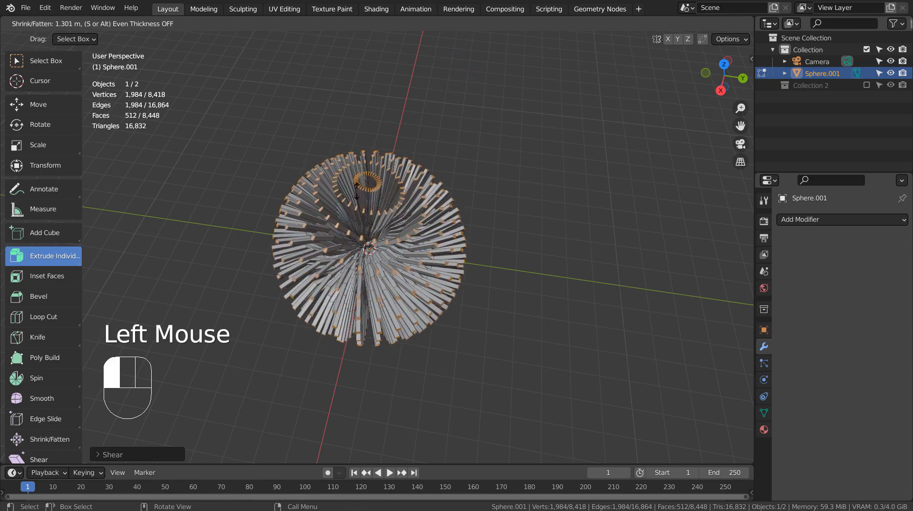
- Shear the latest extrusion, scale the tentacle tips to points, and return to Object Mode
key(shift+ctrl+alt+s)
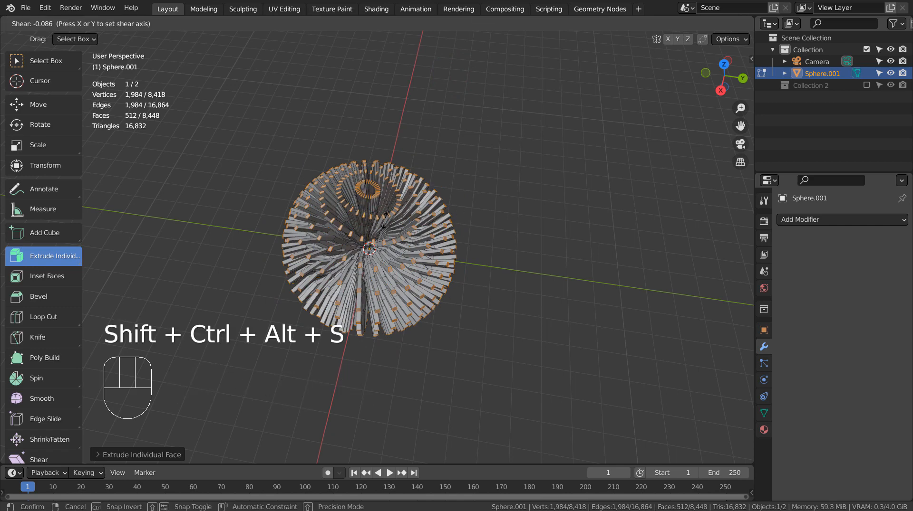
mouse_move(401, 289)
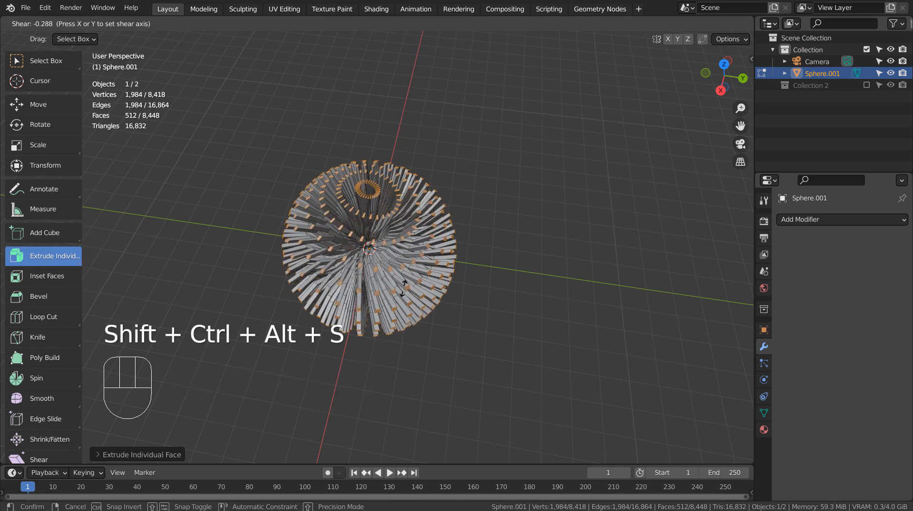
mouse_move(340, 45)
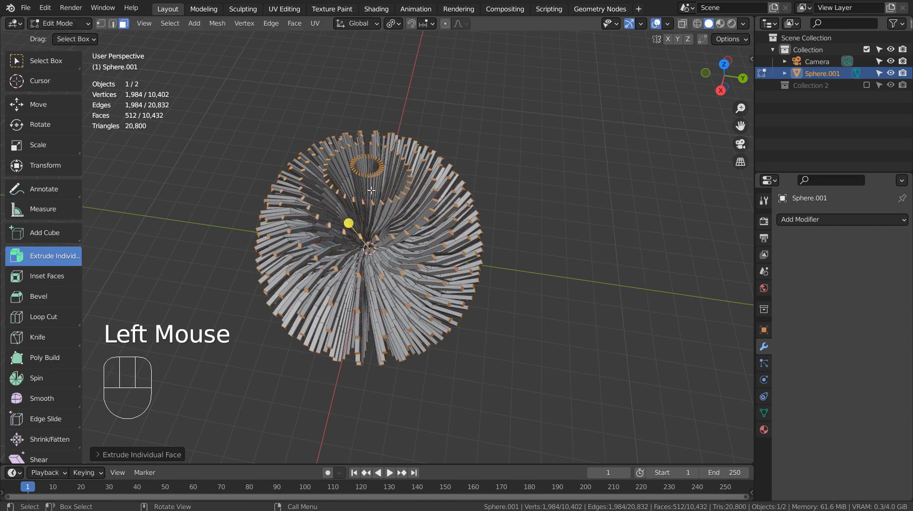
scroll(up, 3)
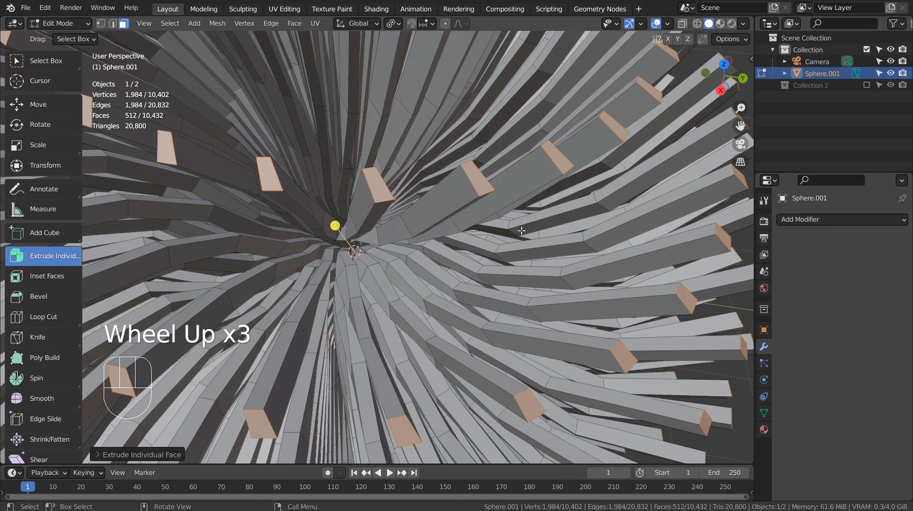
key(s)
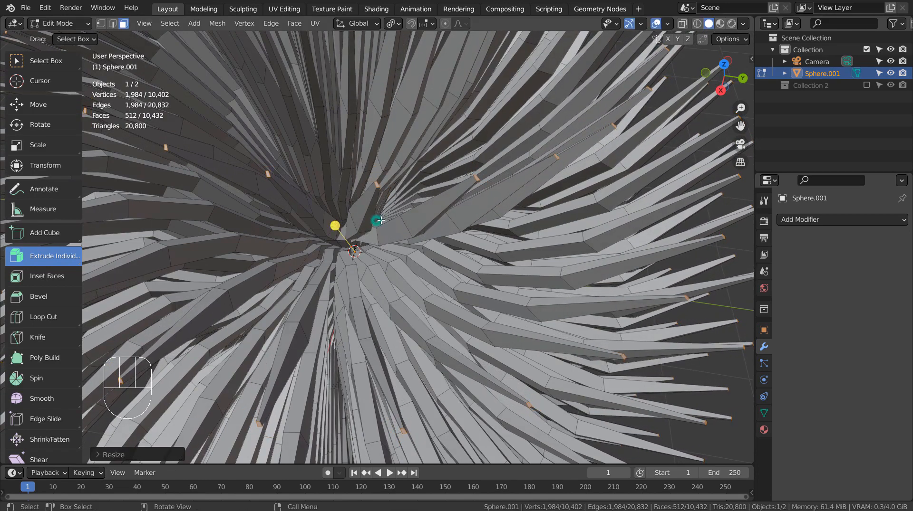
key(Tab)
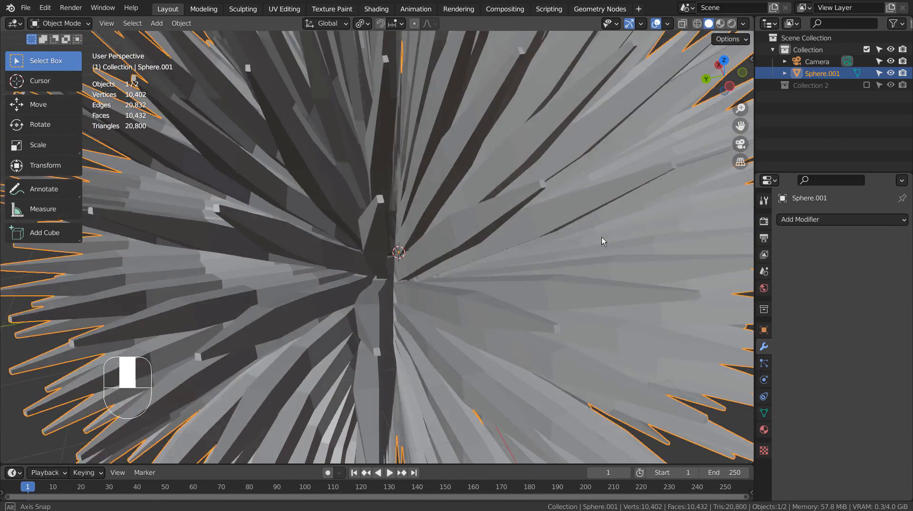
- Add a plane scaled about 28 times as ground, then reselect the spiky sphere
scroll(down, 3)
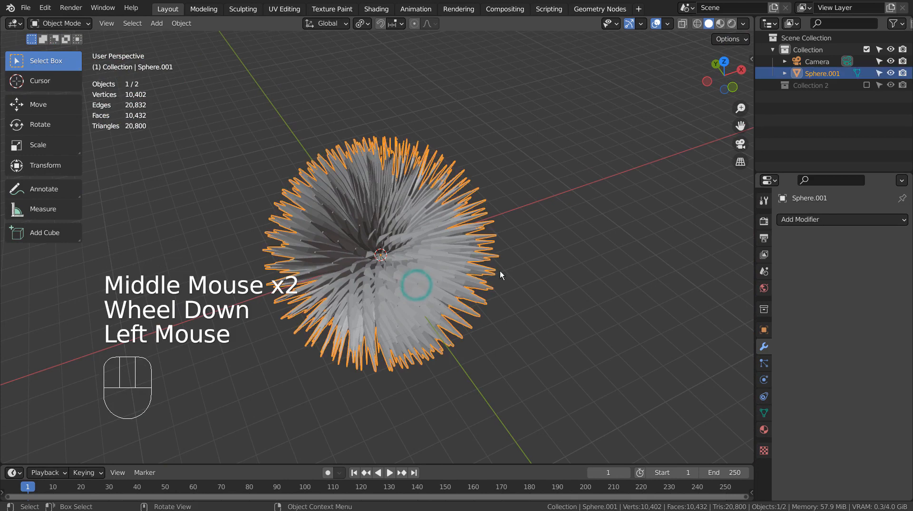
key(shift+a)
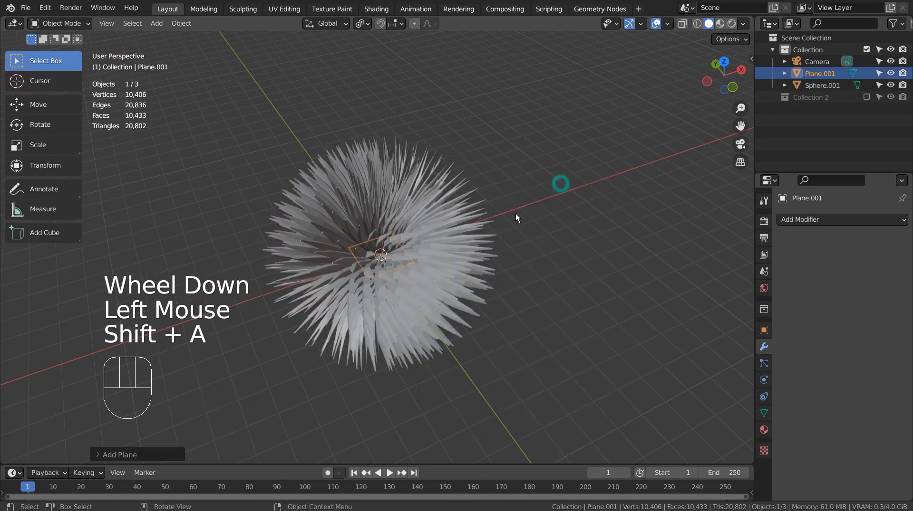
key(s)
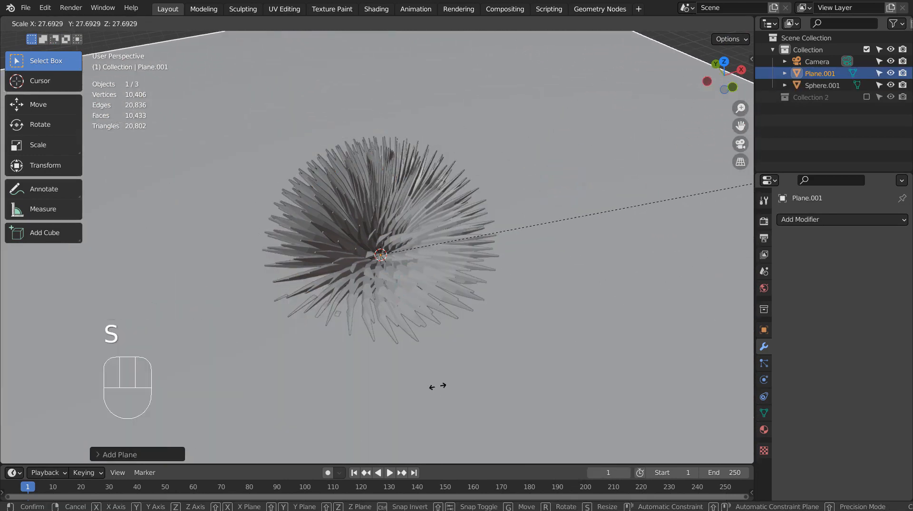
click(378, 233)
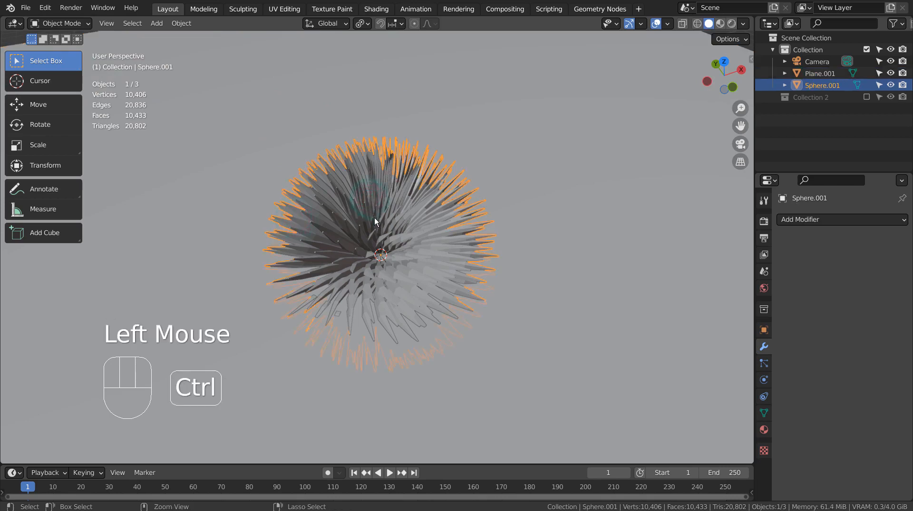
- Give the sphere a level-3 Subdivision Surface modifier and bring up its object context menu
key(ctrl+3)
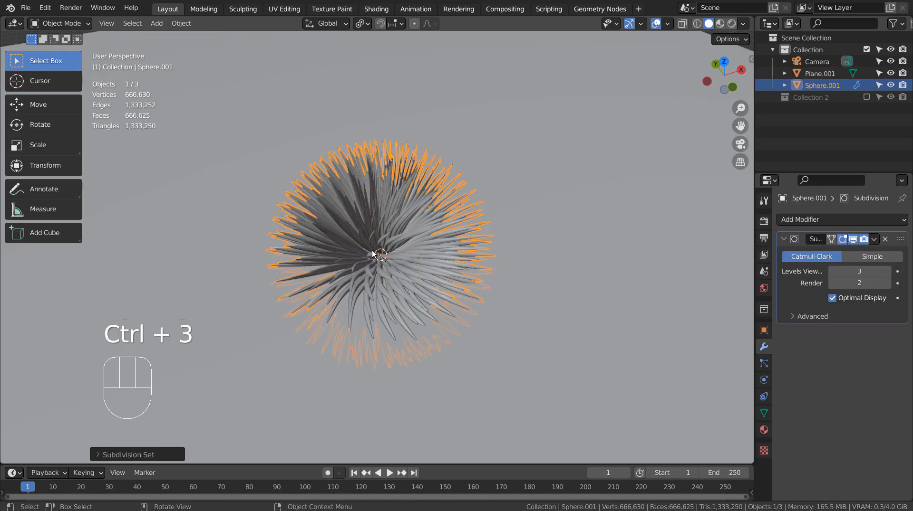
scroll(up, 3)
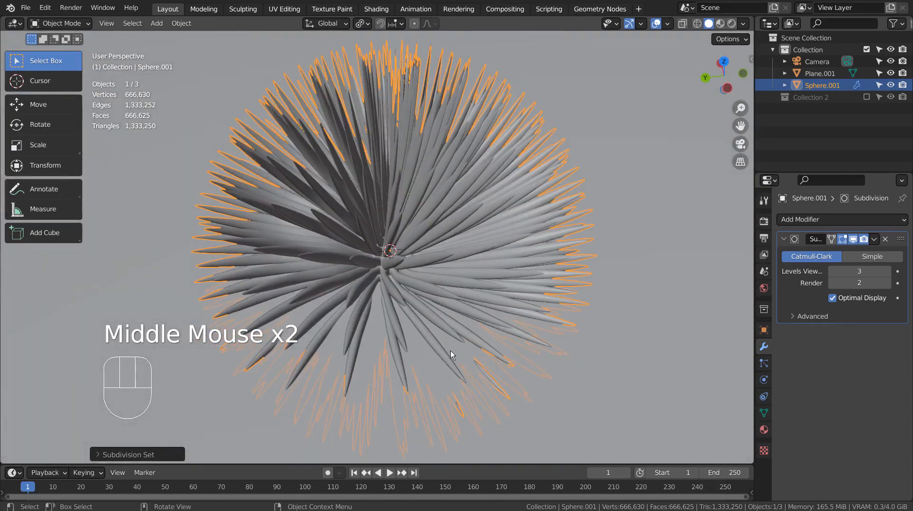
right_click(451, 355)
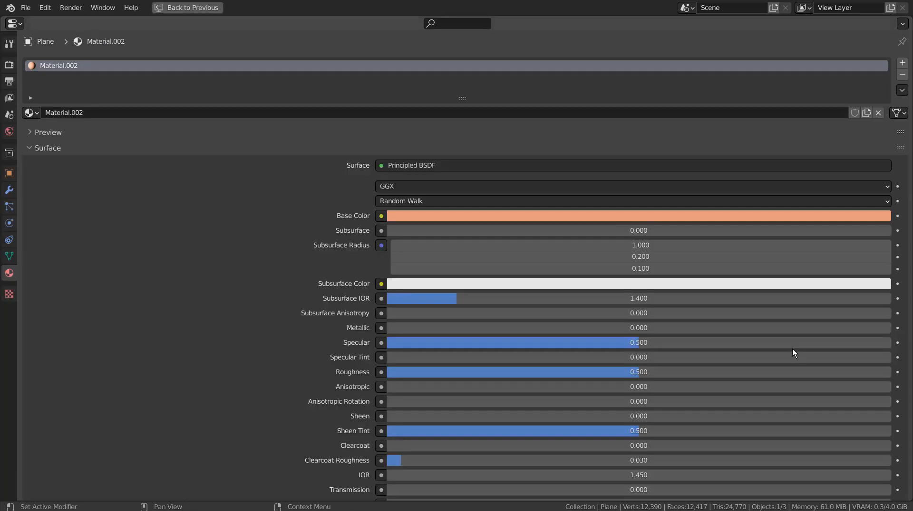
- Set the ground plane's Principled BSDF base colour to salmon orange and restore the layout
scroll(down, 3)
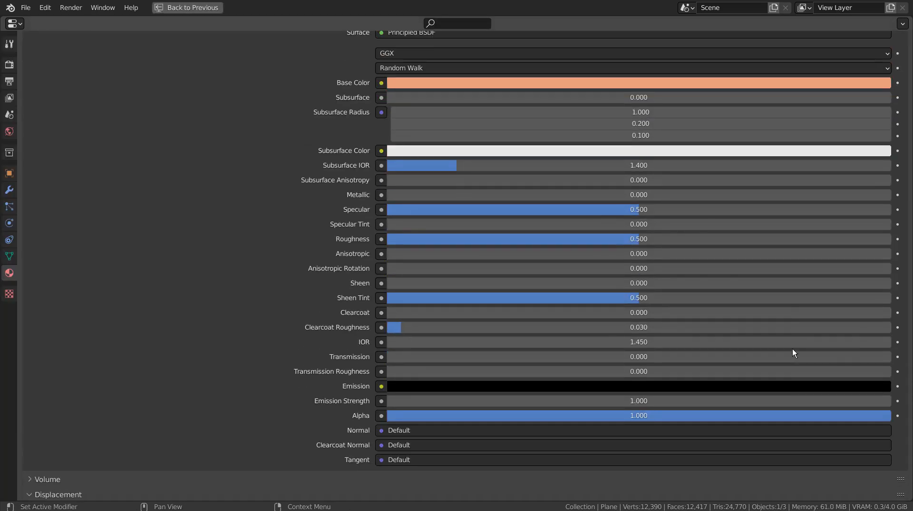
scroll(up, 3)
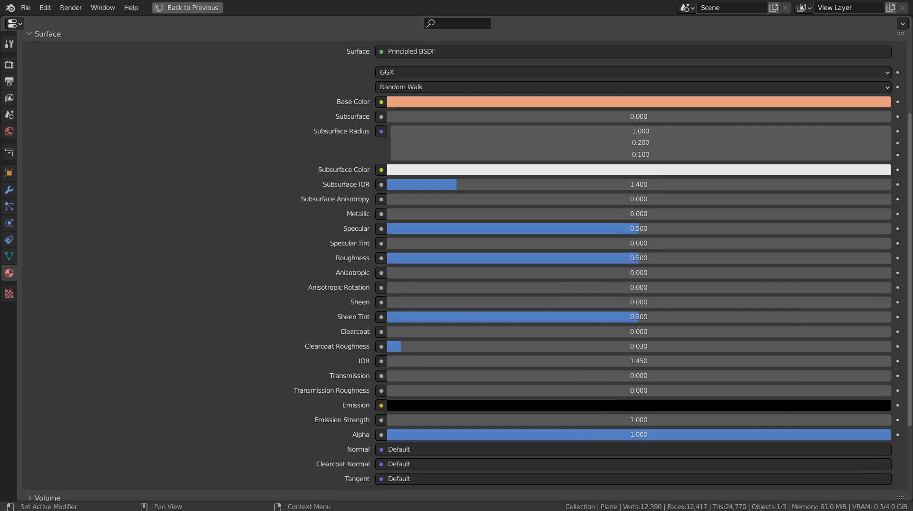
key(ctrl+space)
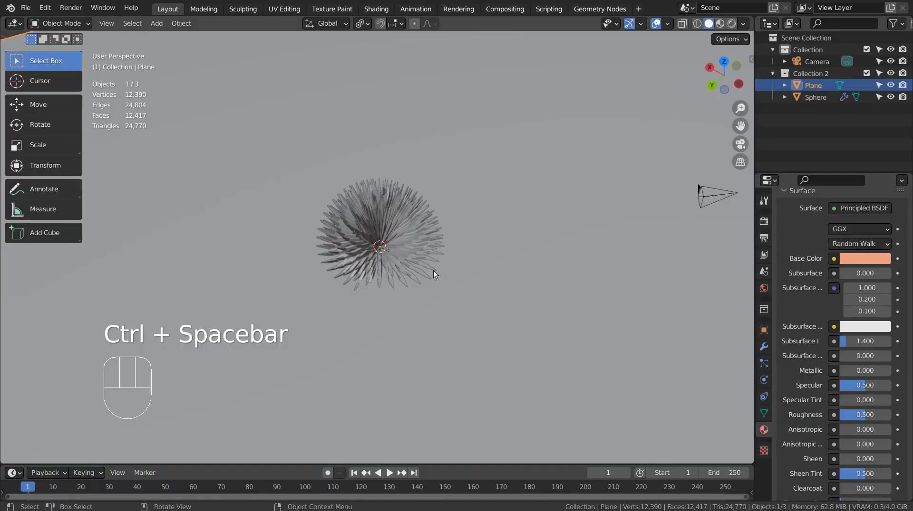
- Make the sphere's material pale blue with Transmission 1.0 and Alpha 0.523
key(ctrl+space)
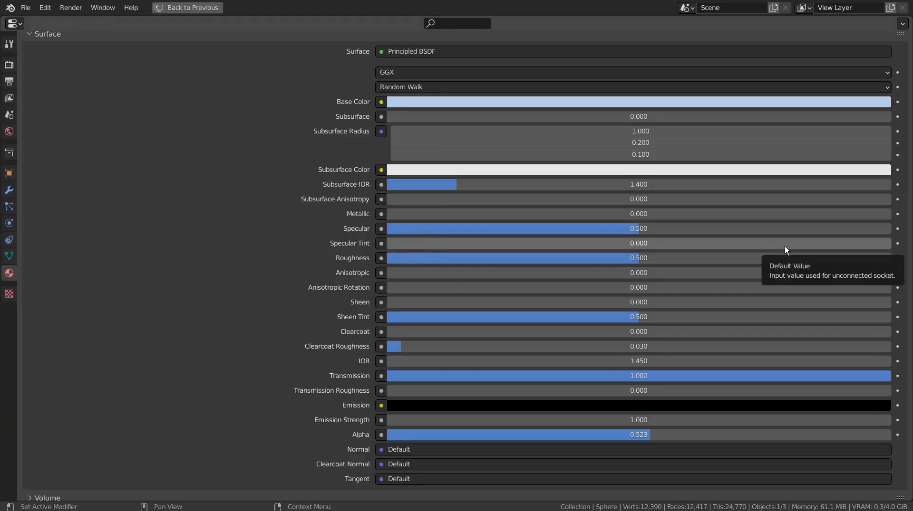
mouse_move(801, 250)
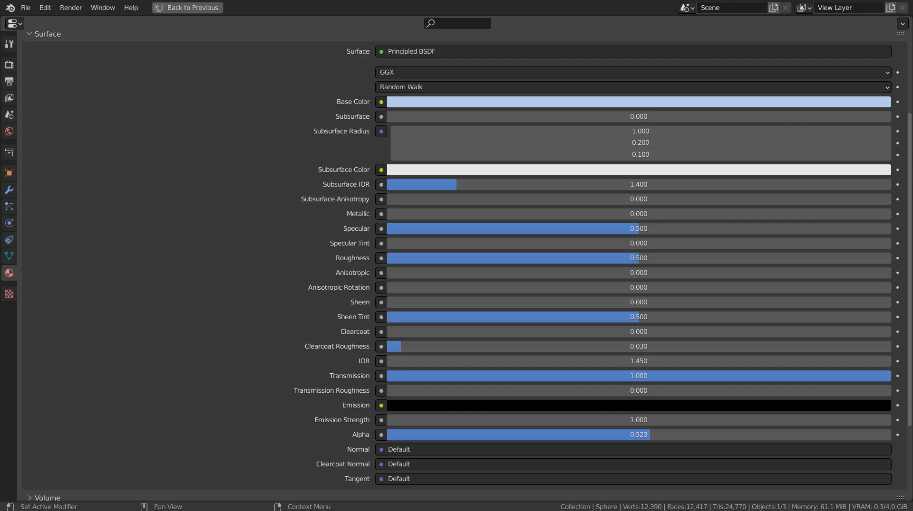
key(ctrl+space)
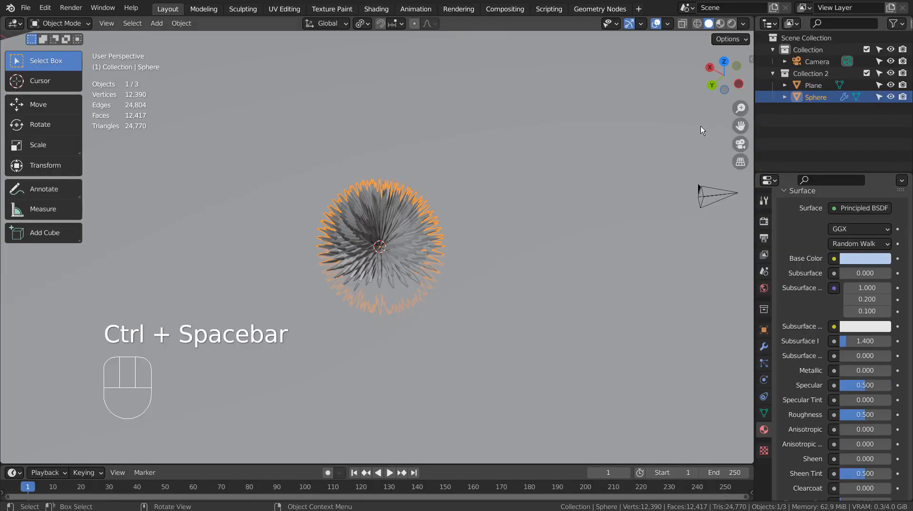
- Show the World settings: a Nishita Sky Texture background at strength 0.2
click(763, 288)
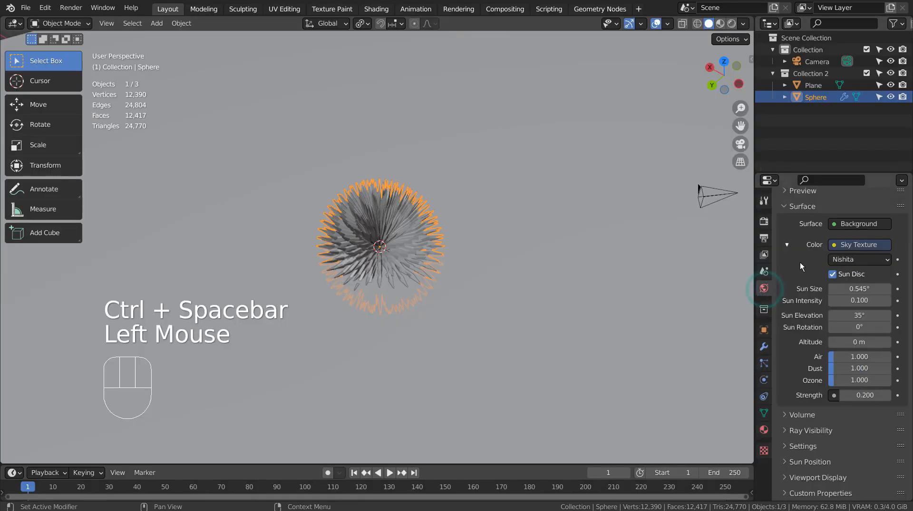
key(ctrl+space)
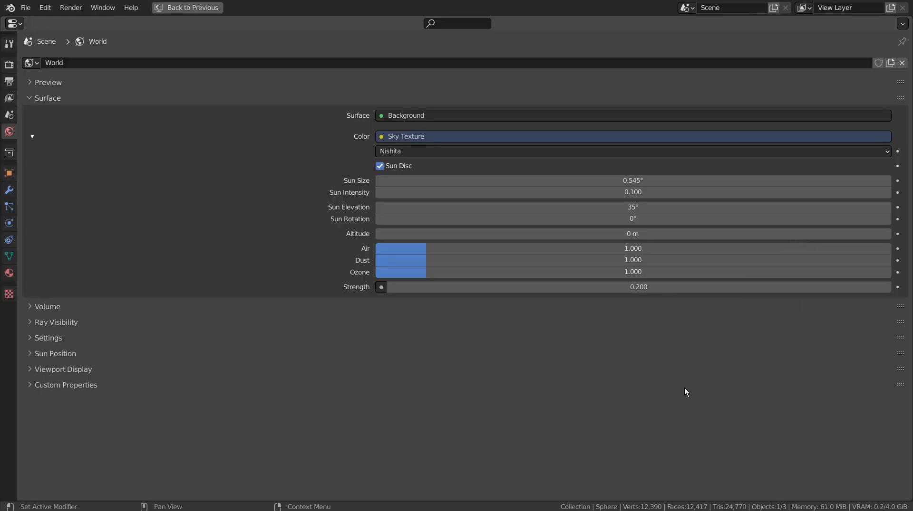
mouse_move(602, 440)
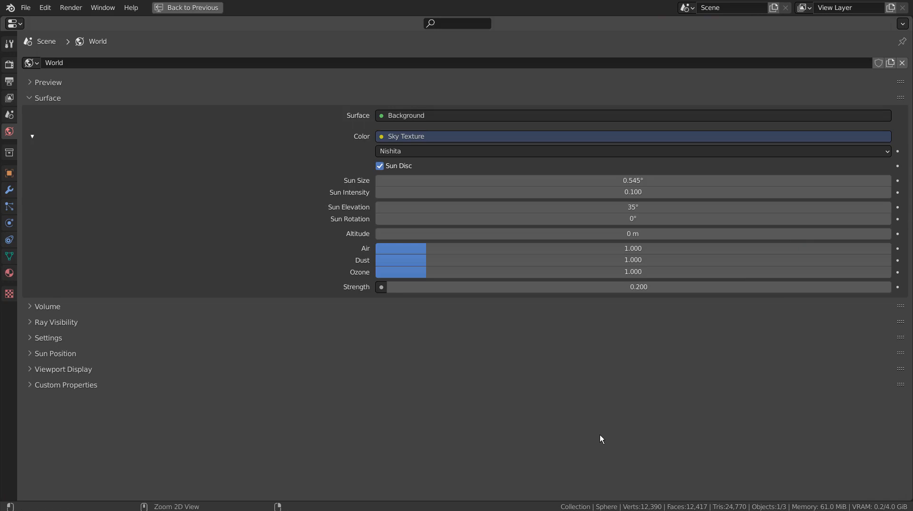
key(ctrl+space)
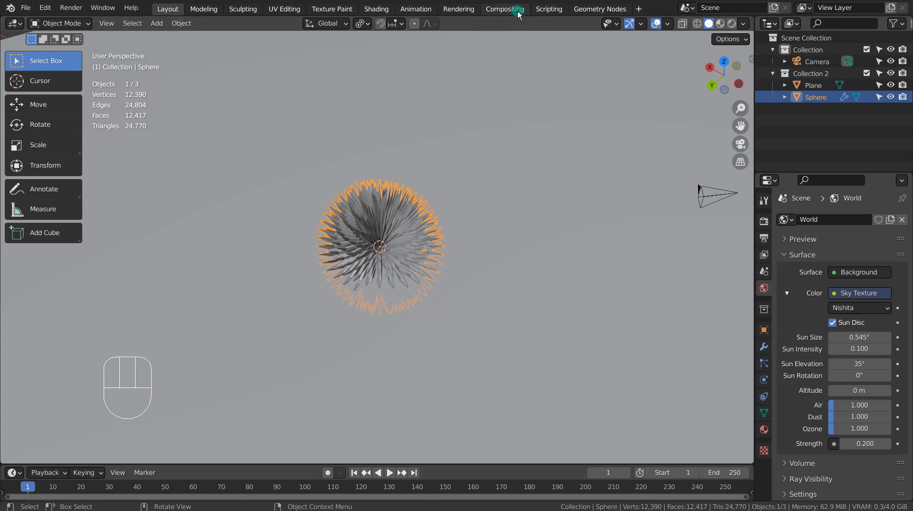
- Set Cycles render engine on CPU with 1 viewport sample and 16 render samples
click(504, 8)
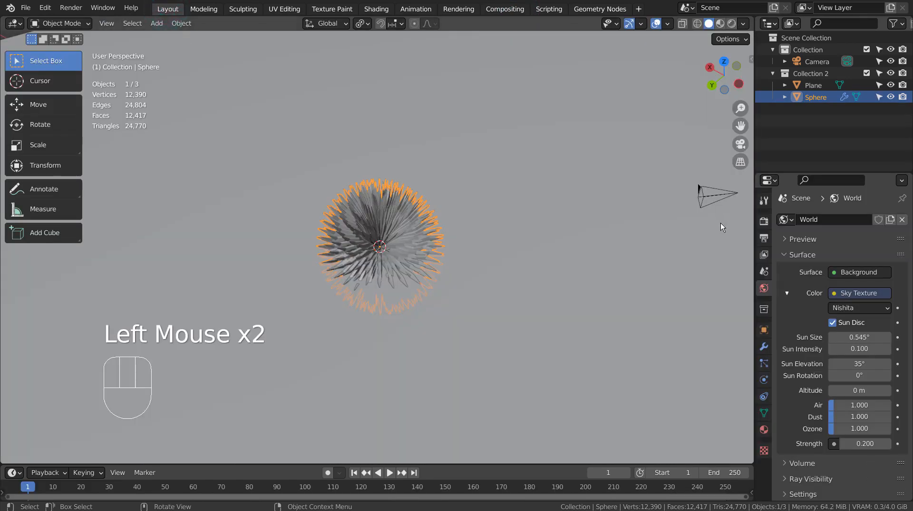
click(762, 219)
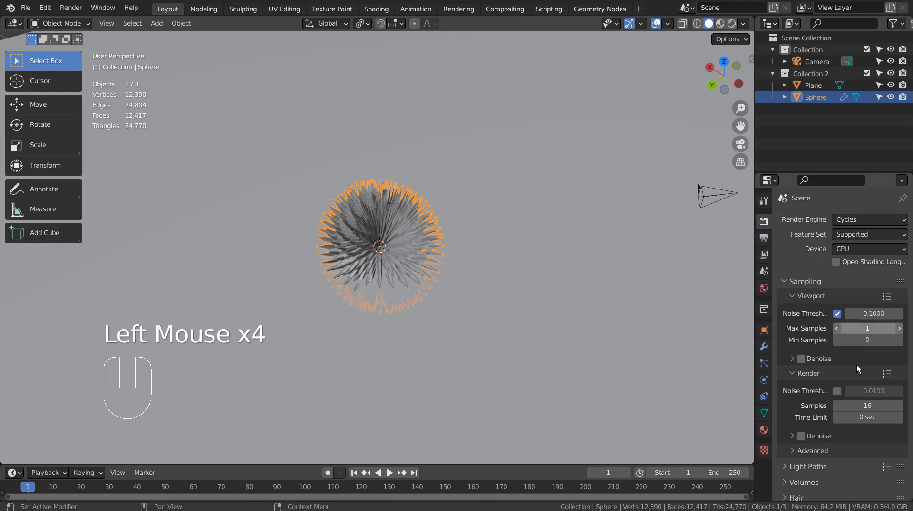
mouse_move(867, 417)
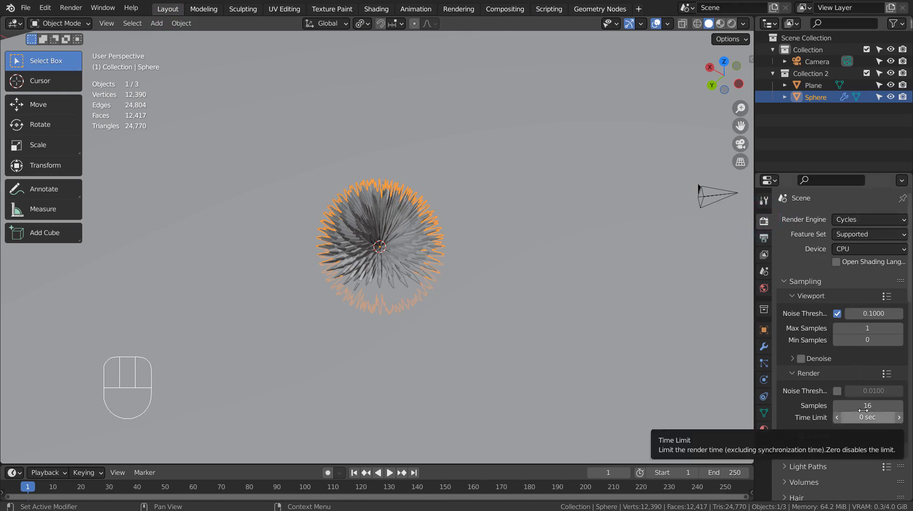